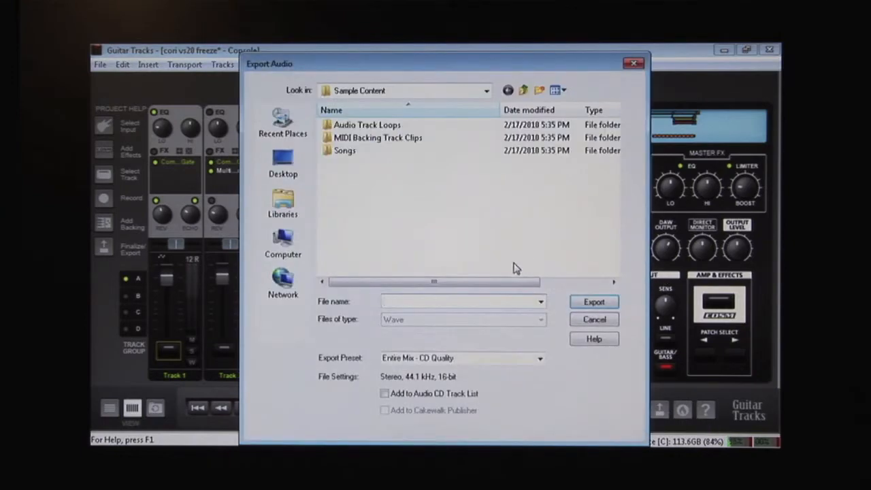
- Name the export 'Everything you said' and keep the Entire Mix - CD Quality preset
{"action": "type", "text": "Everything you"}
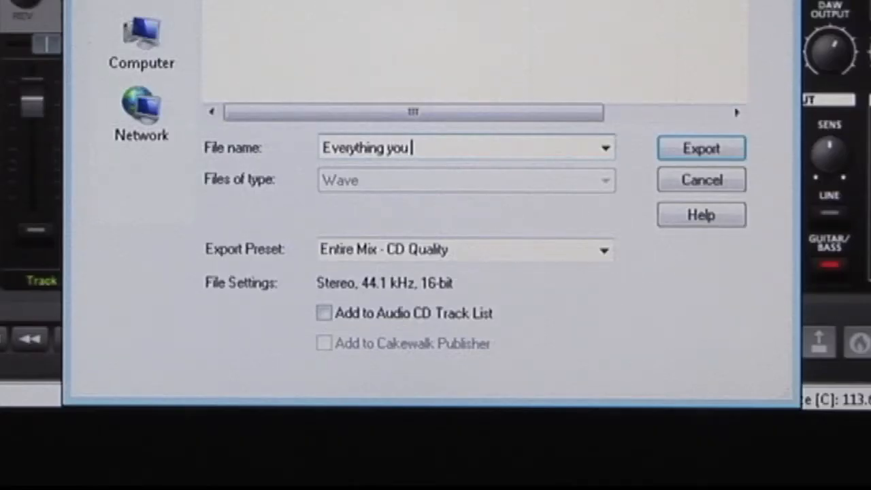
{"action": "type", "text": "said"}
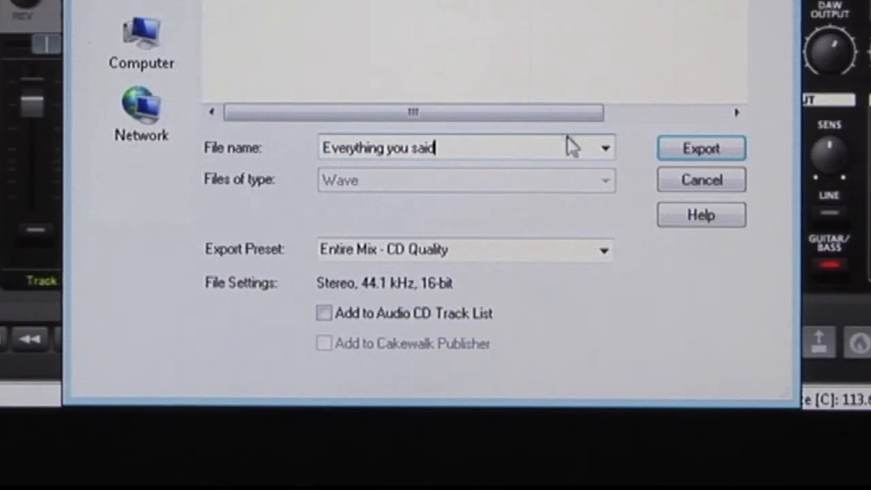
{"action": "left_click", "coordinate": [603, 249]}
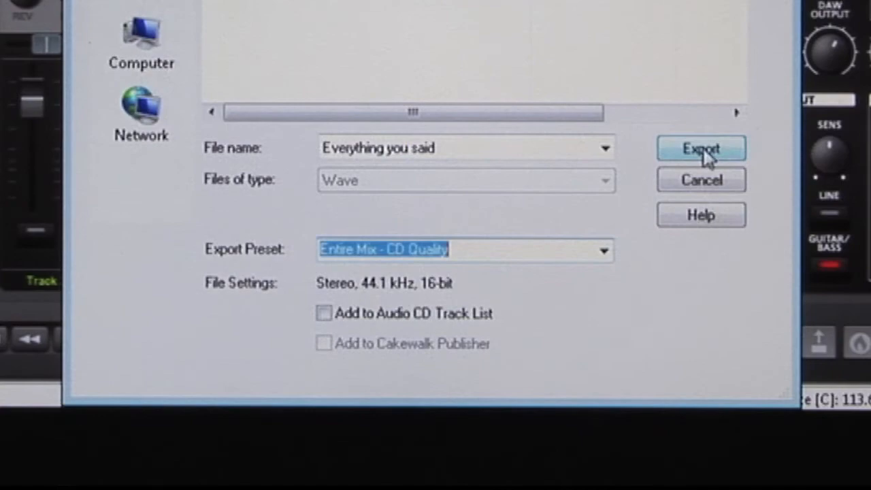
{"action": "mouse_move", "coordinate": [705, 146]}
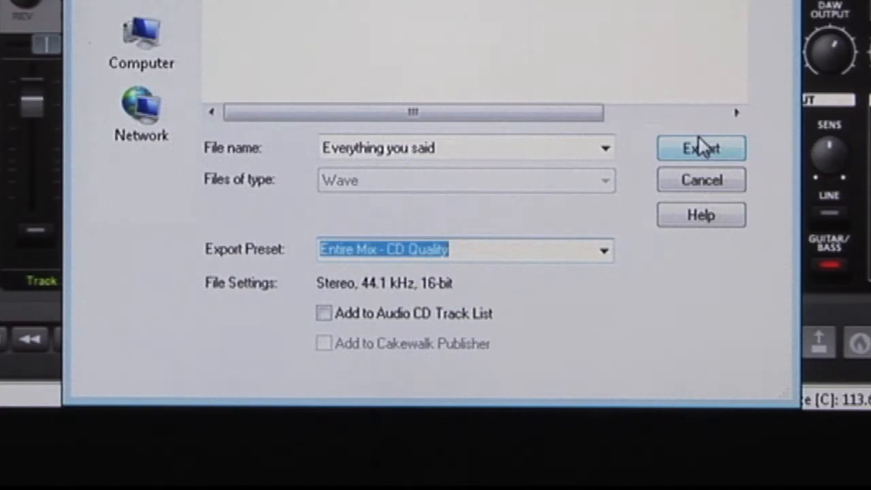
{"action": "left_click", "coordinate": [701, 148]}
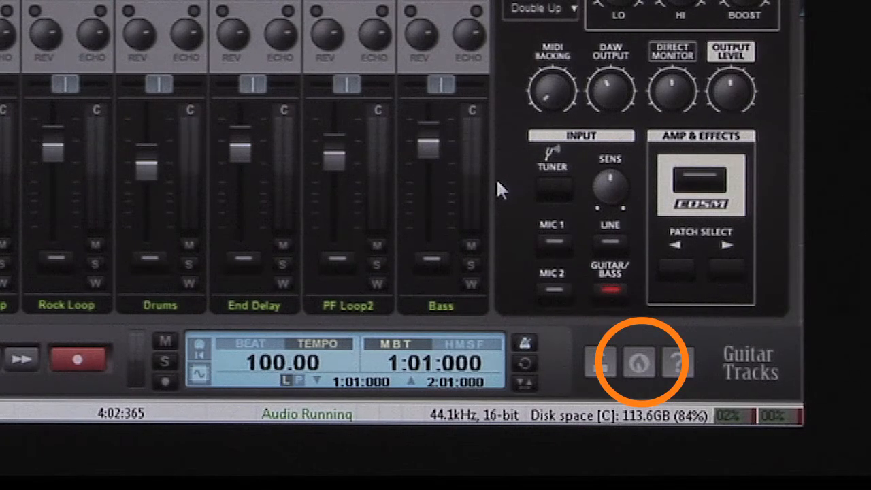
- Open the disc burner window showing the DVD drive with 18 MB used
{"action": "left_click", "coordinate": [637, 361]}
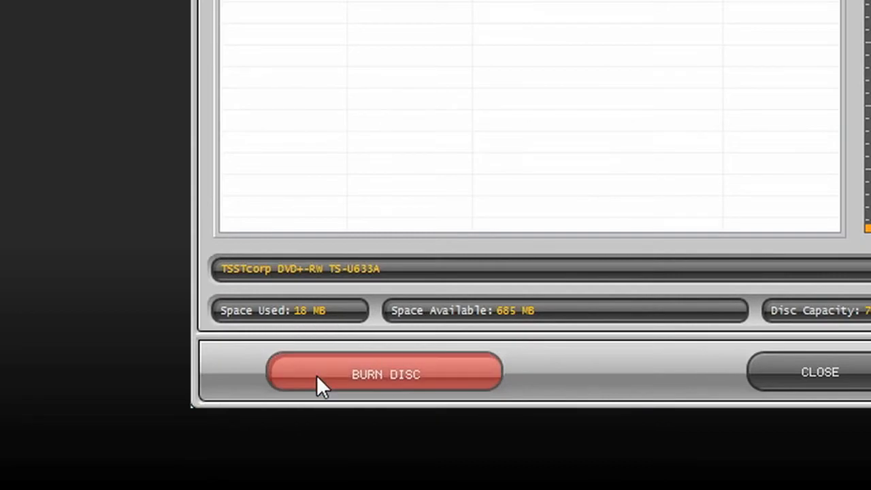